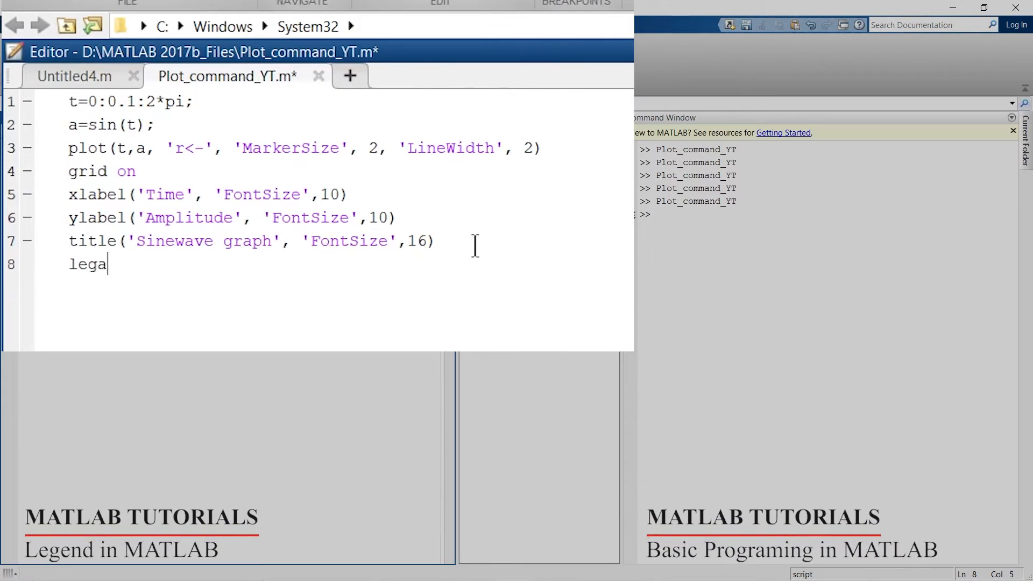
Add legend('Sinewave') to the script and run it to show the labelled sine graph
type("nd")
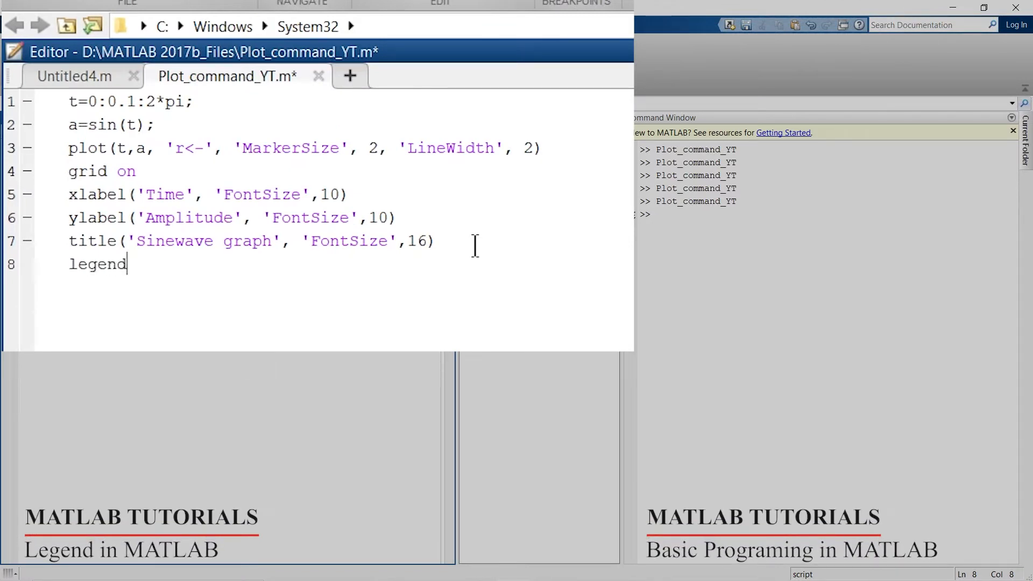
type("('Sinewave")
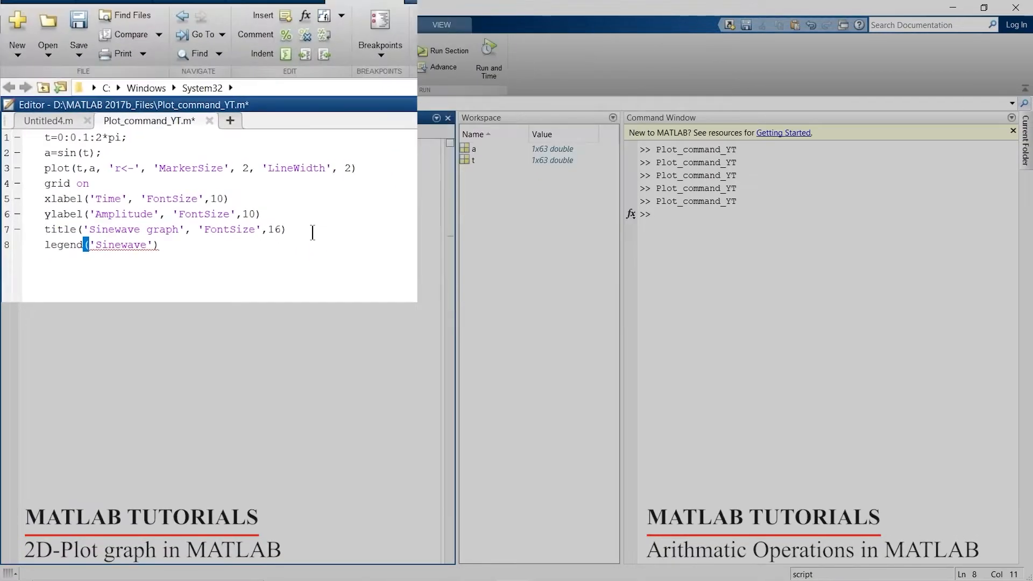
key("F5")
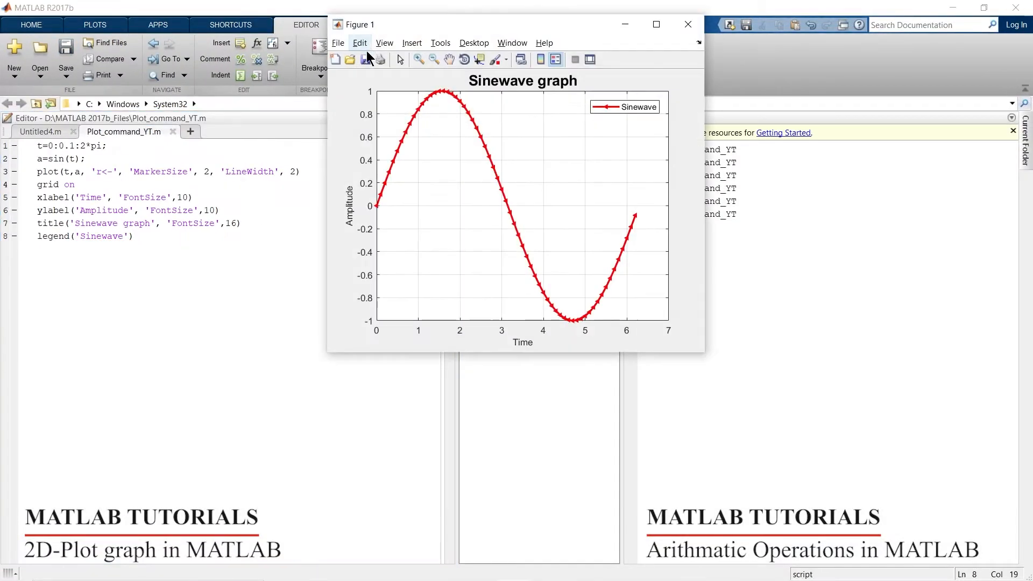
left_click(657, 24)
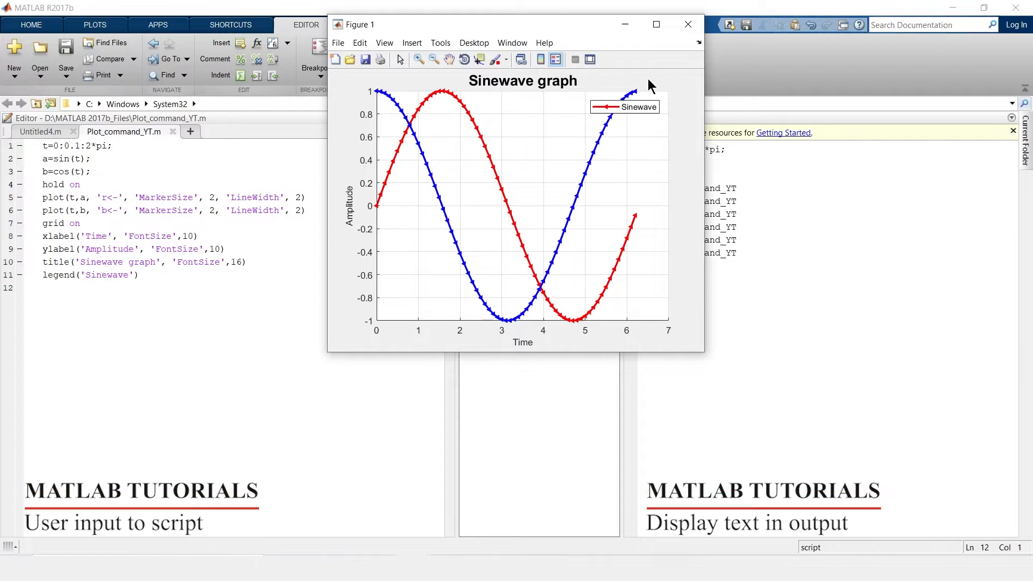
Extend the legend call to legend('Sinewave','coswave') and rerun to label both curves
left_click(689, 24)
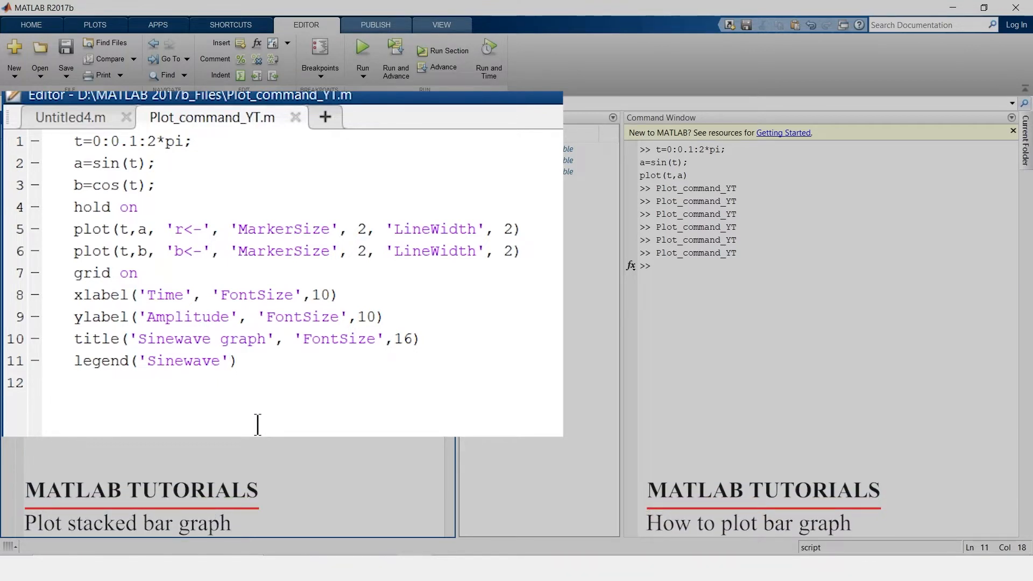
type(",'coswave'")
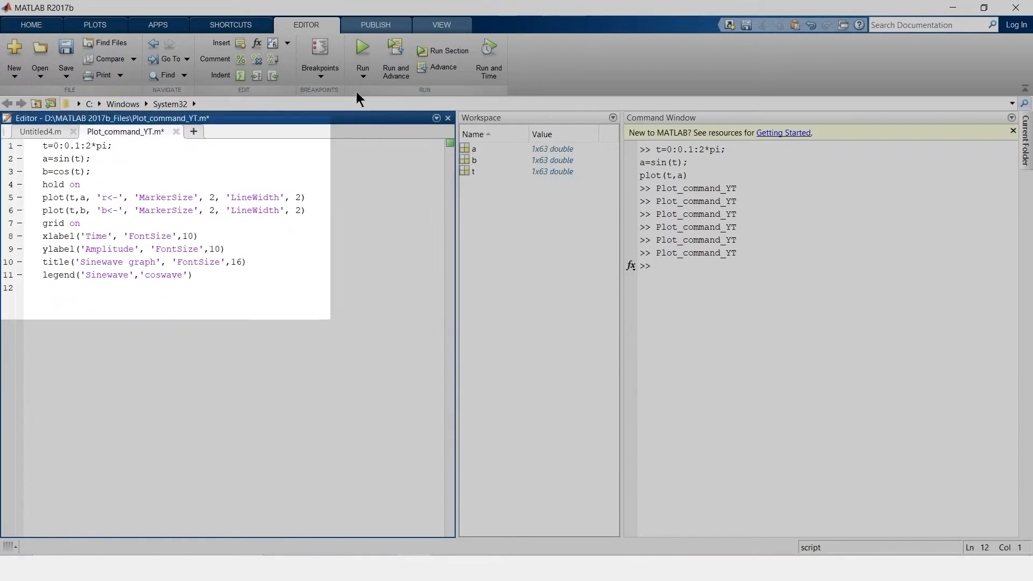
left_click(362, 48)
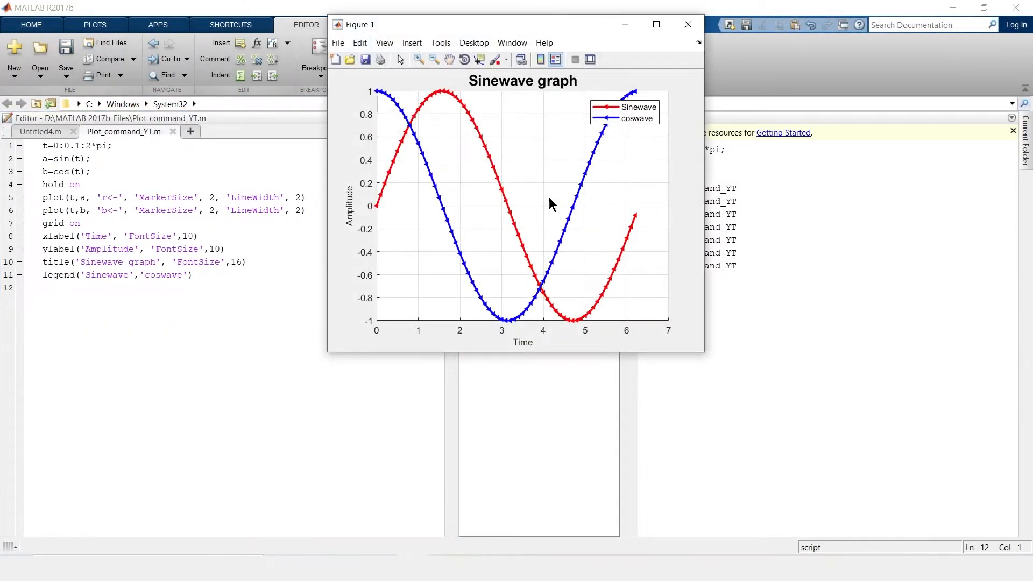
left_click(656, 24)
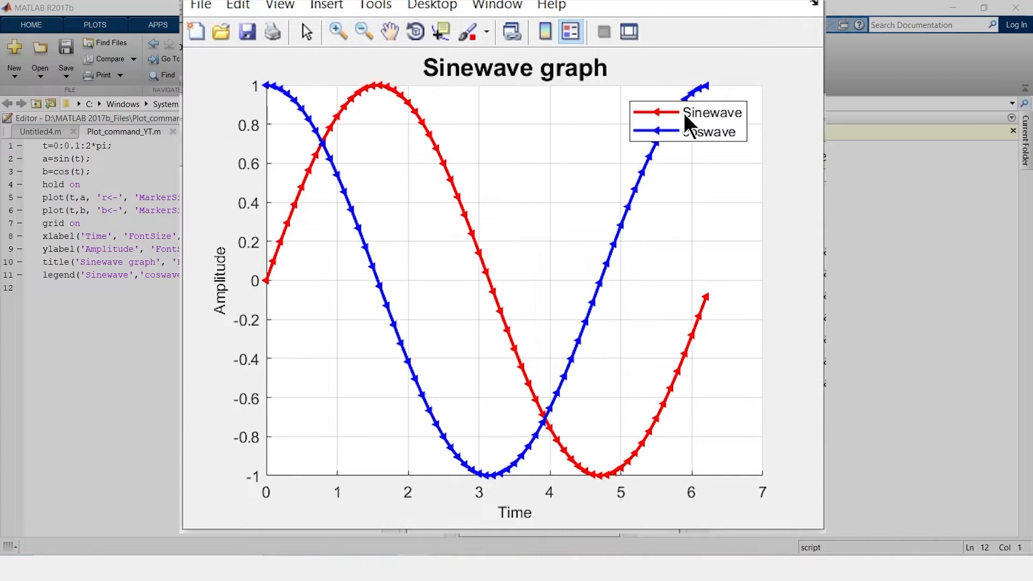
mouse_move(729, 162)
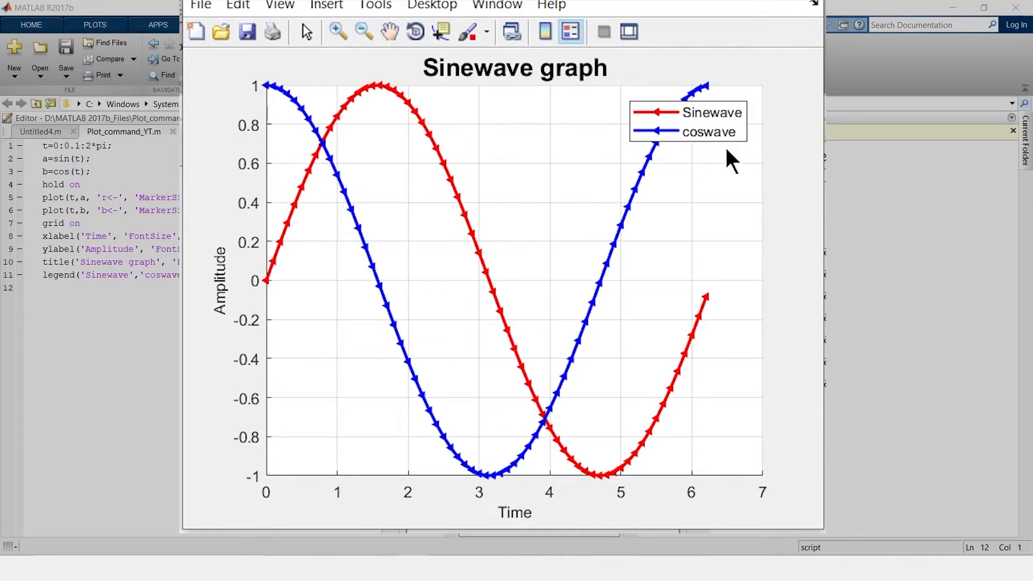
mouse_move(699, 113)
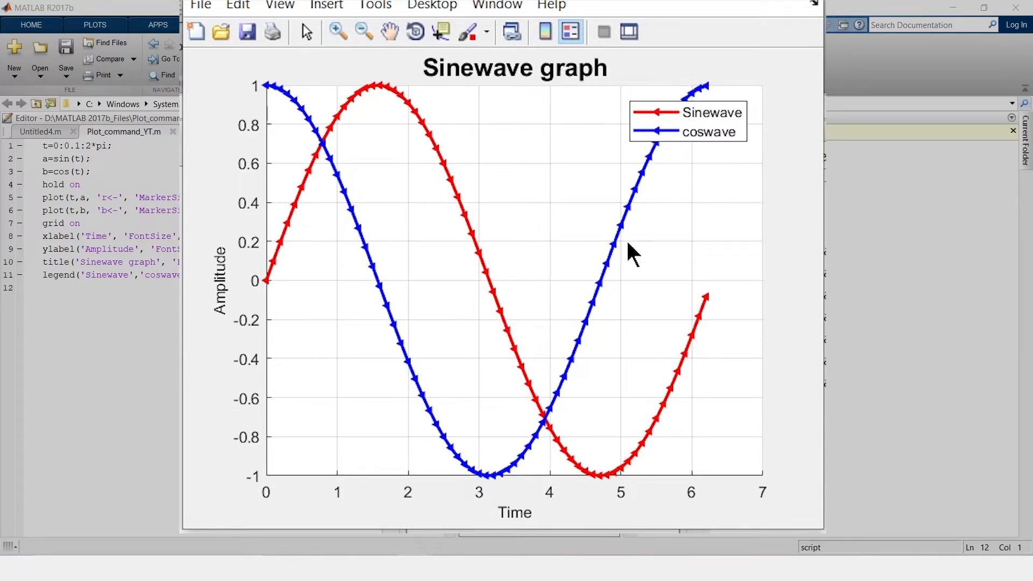
mouse_move(437, 371)
type(",")
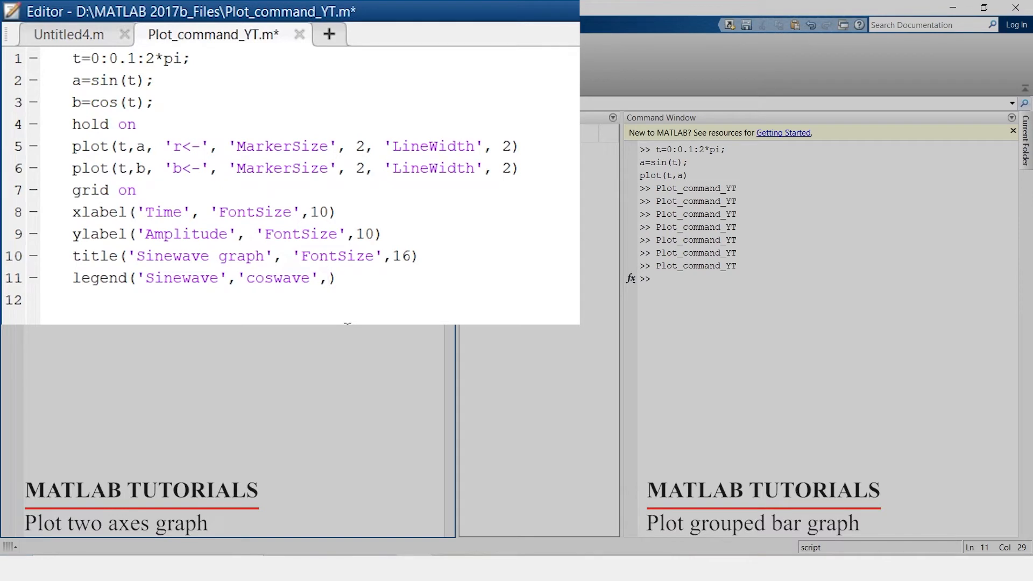
Add 'Location','Best' to the legend call and rerun so the legend sits top centre
type("'Location")
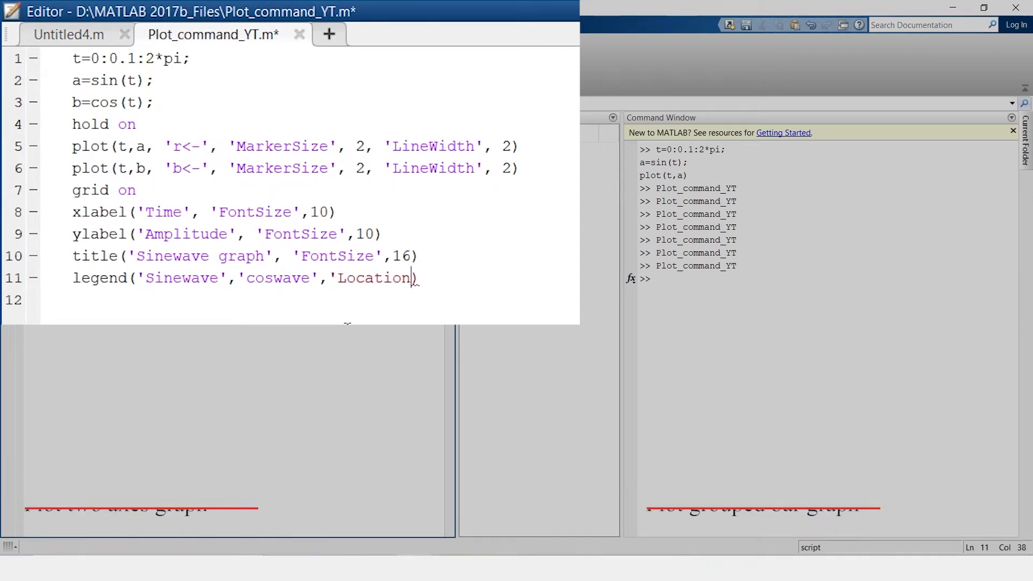
type(",'Best'")
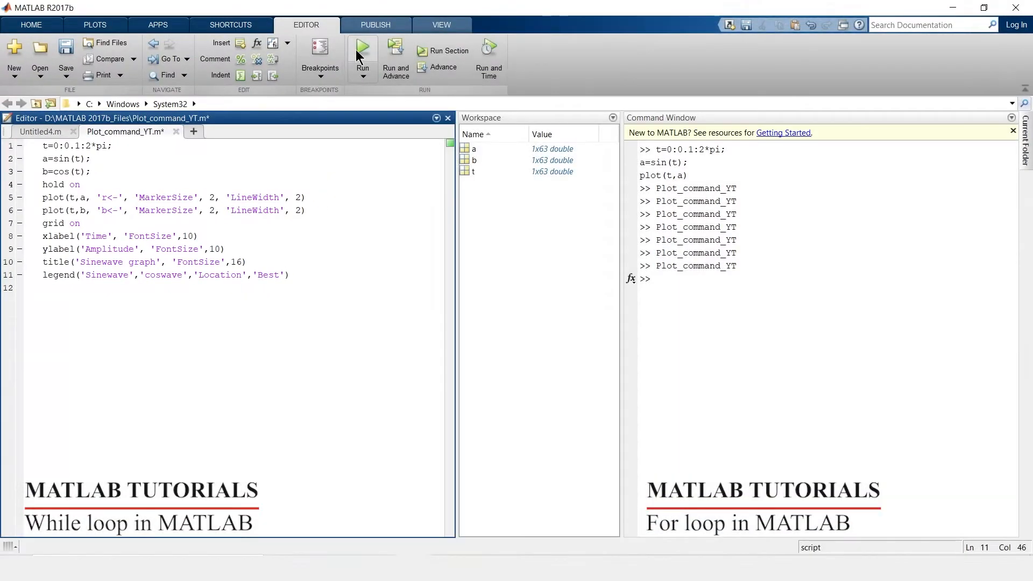
left_click(361, 45)
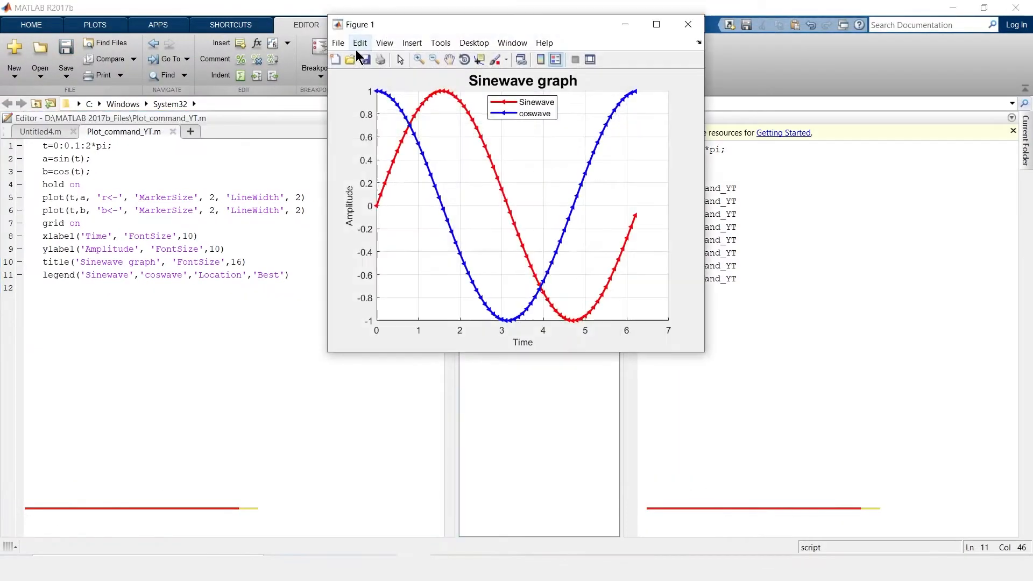
Bring up Figure 1 to inspect the sine and cosine curves with the top-centre legend
left_click(656, 24)
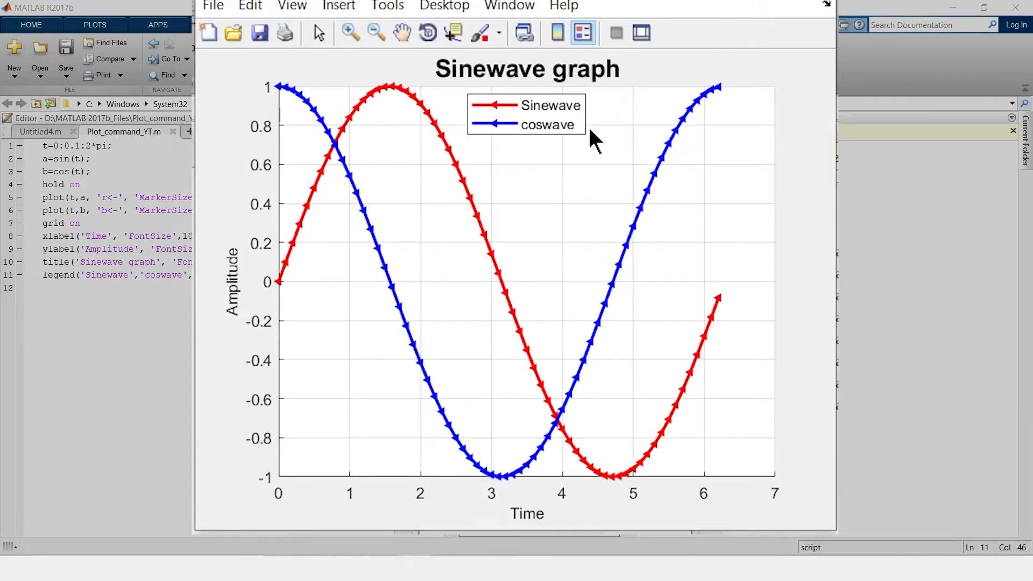
mouse_move(594, 145)
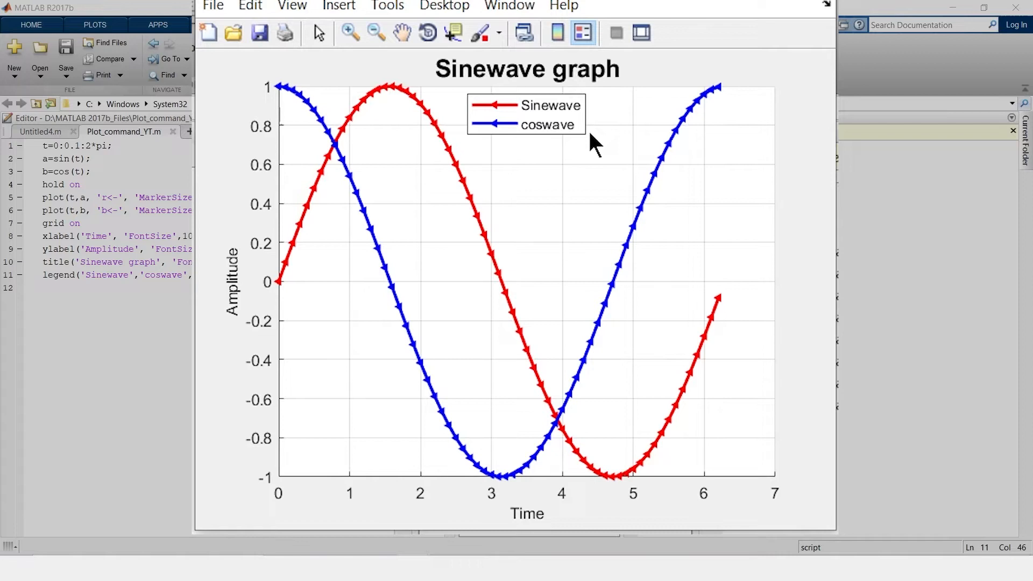
mouse_move(611, 339)
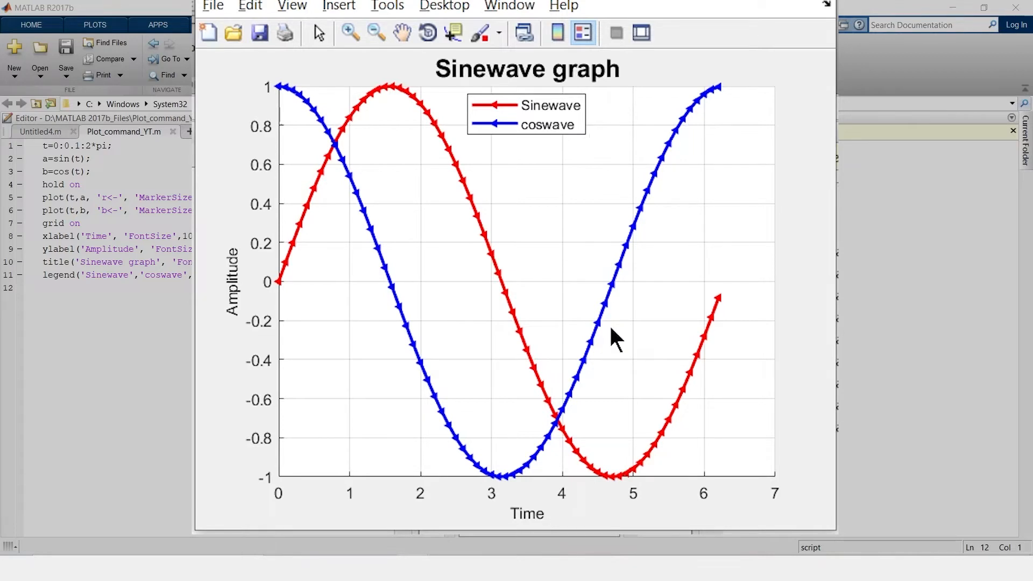
mouse_move(834, 284)
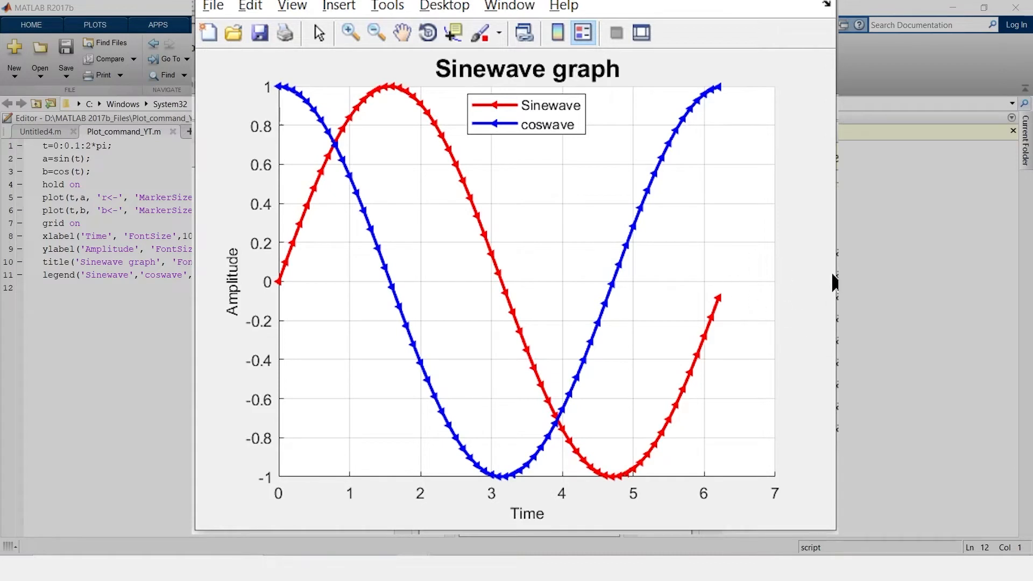
mouse_move(364, 279)
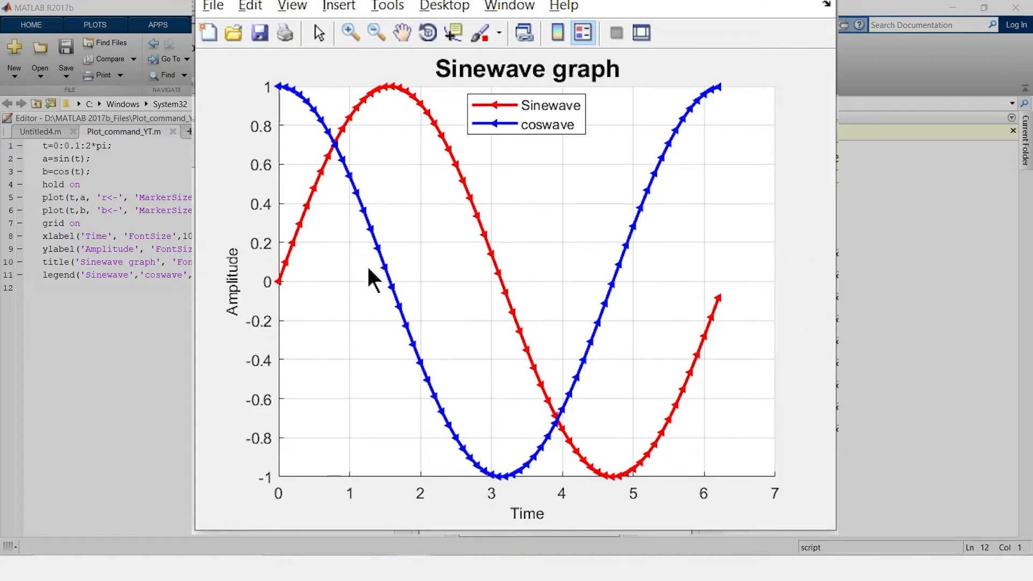
mouse_move(588, 97)
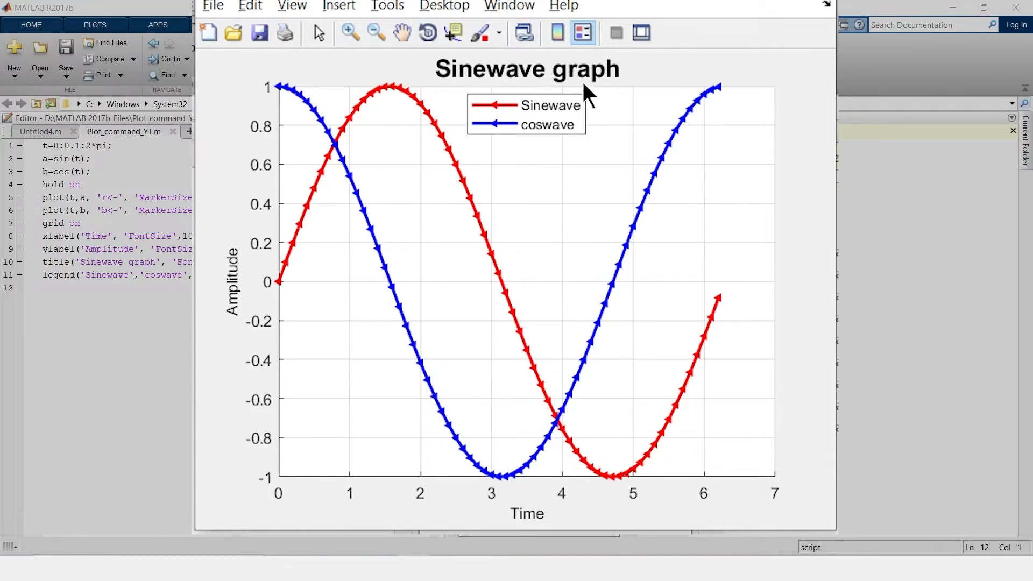
mouse_move(766, 106)
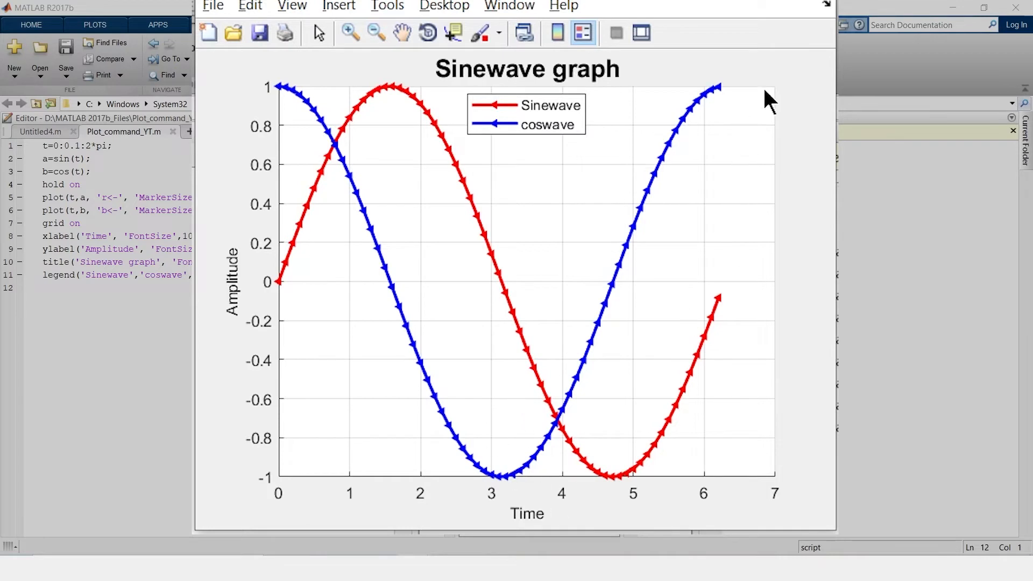
mouse_move(355, 474)
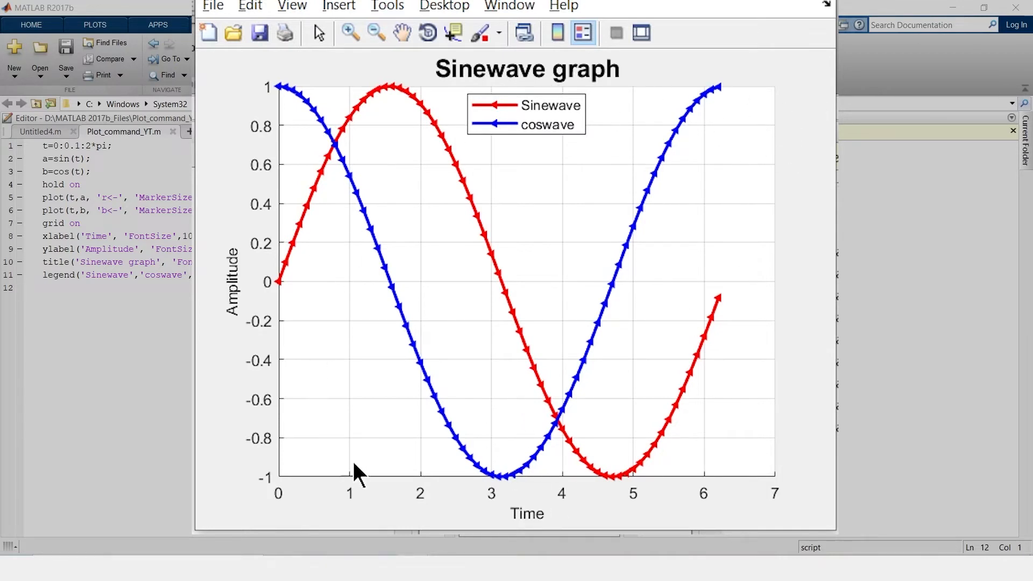
mouse_move(767, 452)
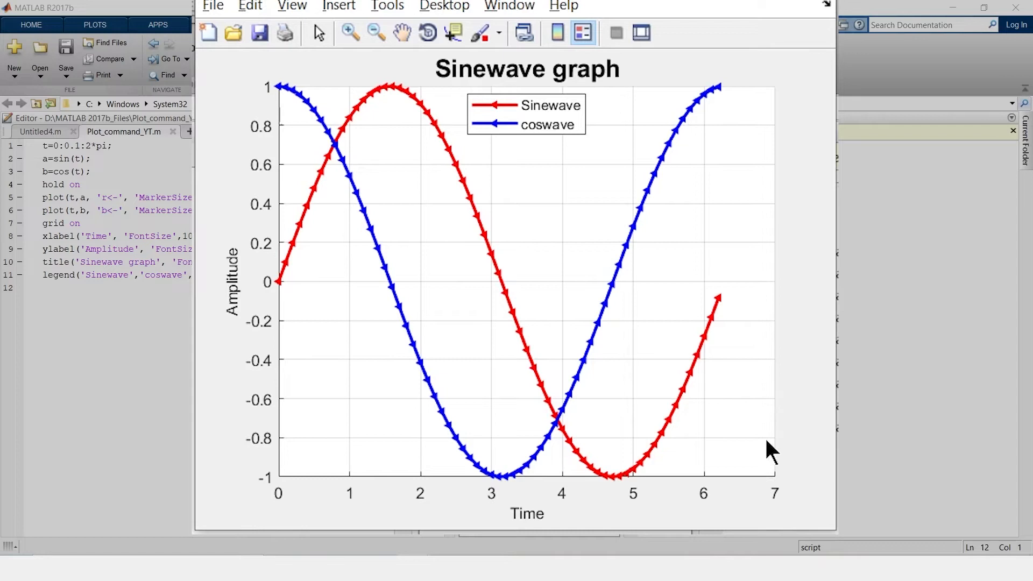
mouse_move(291, 76)
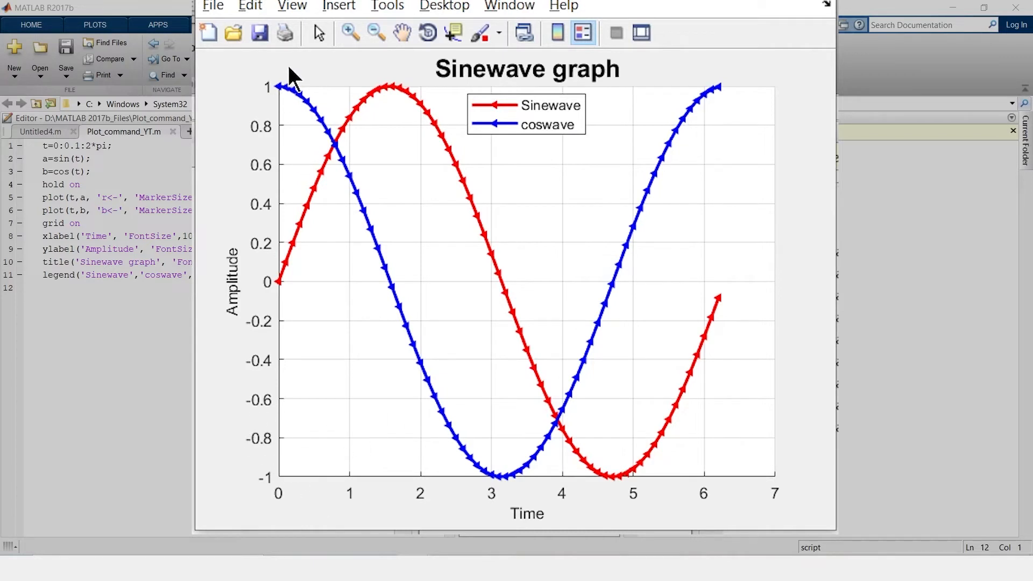
mouse_move(276, 86)
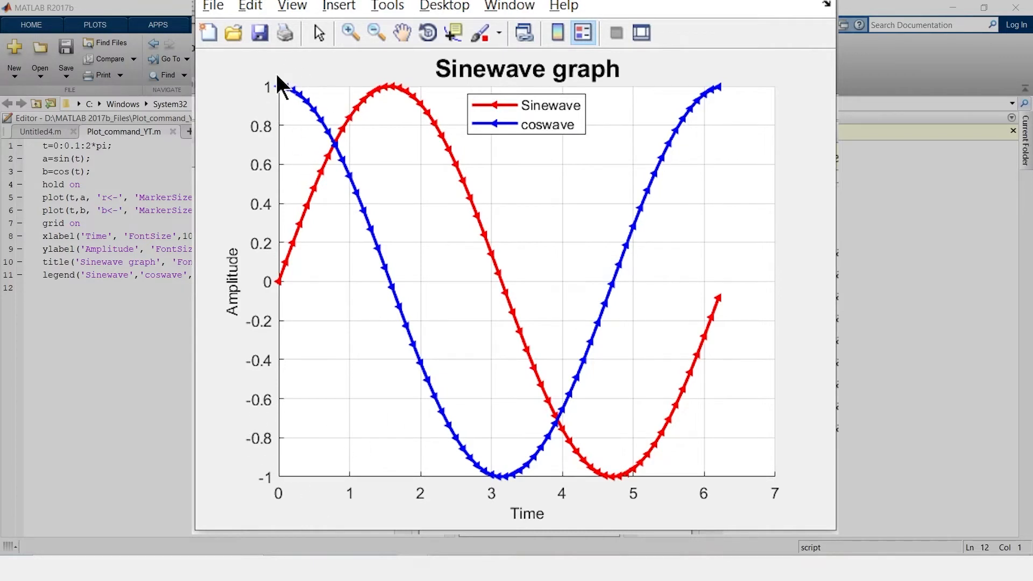
mouse_move(530, 148)
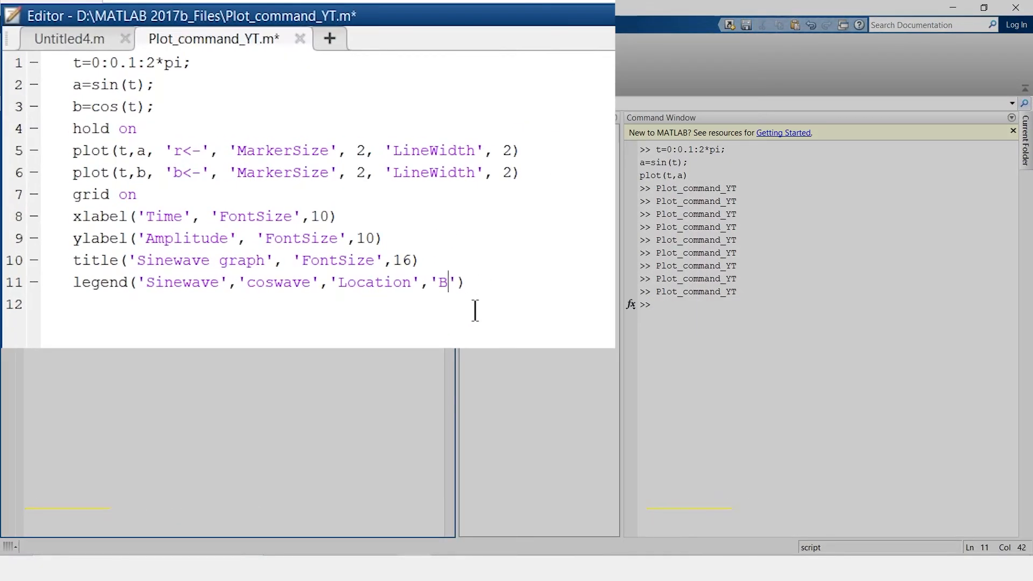
Set the legend location to 'East' and rerun so it sits at the plot's right side
key("Backspace")
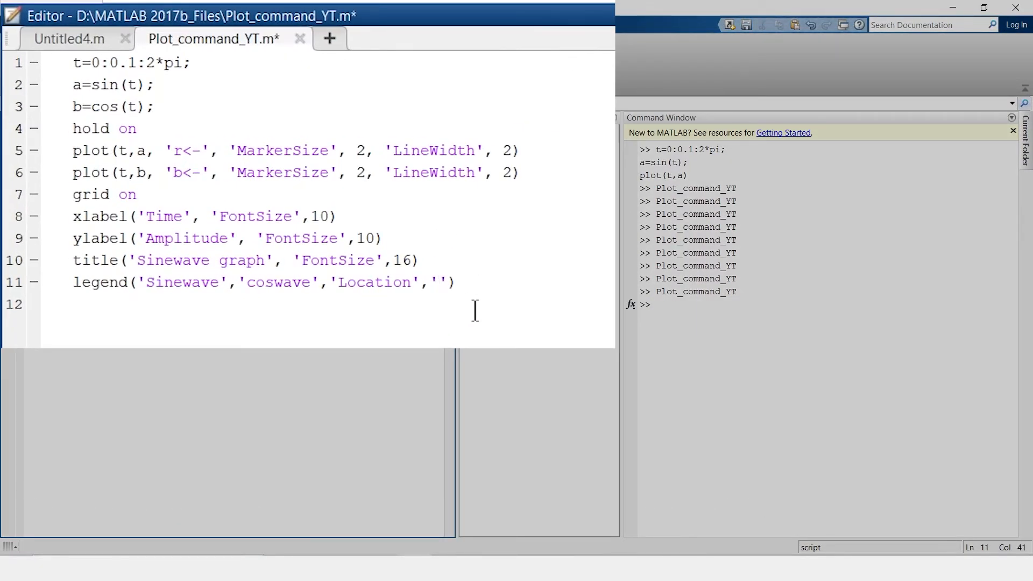
type("East")
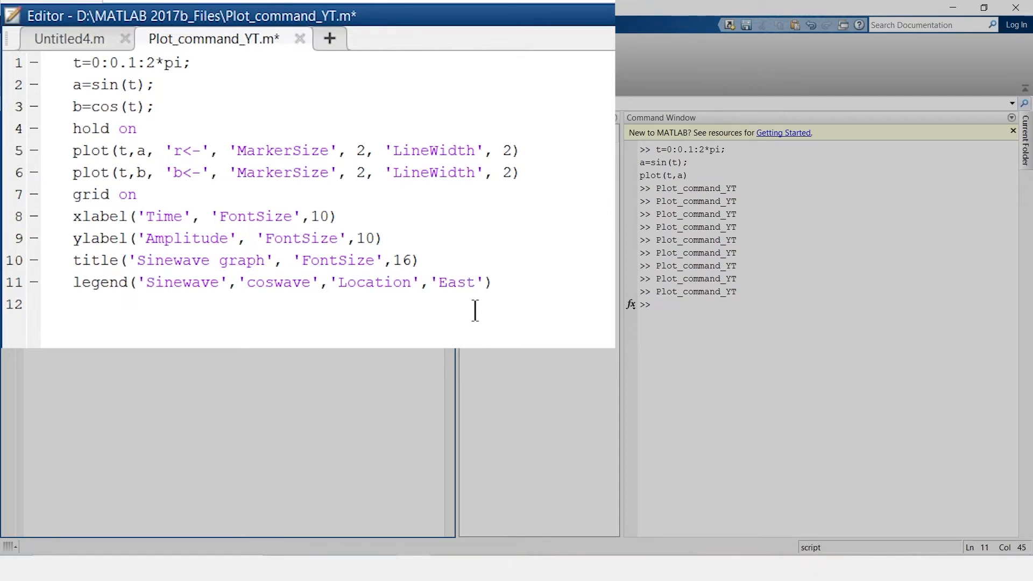
key("F5")
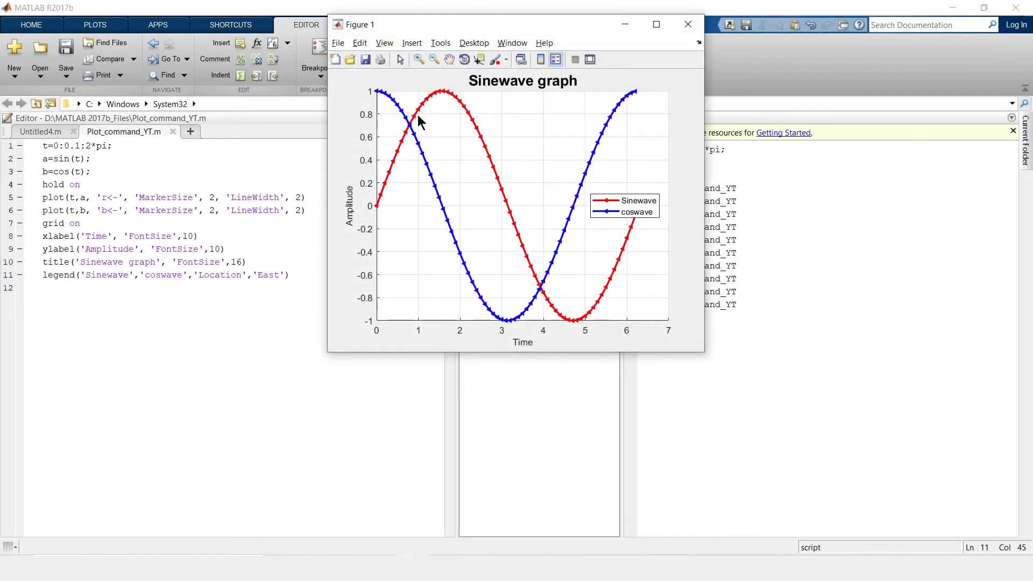
left_click(657, 24)
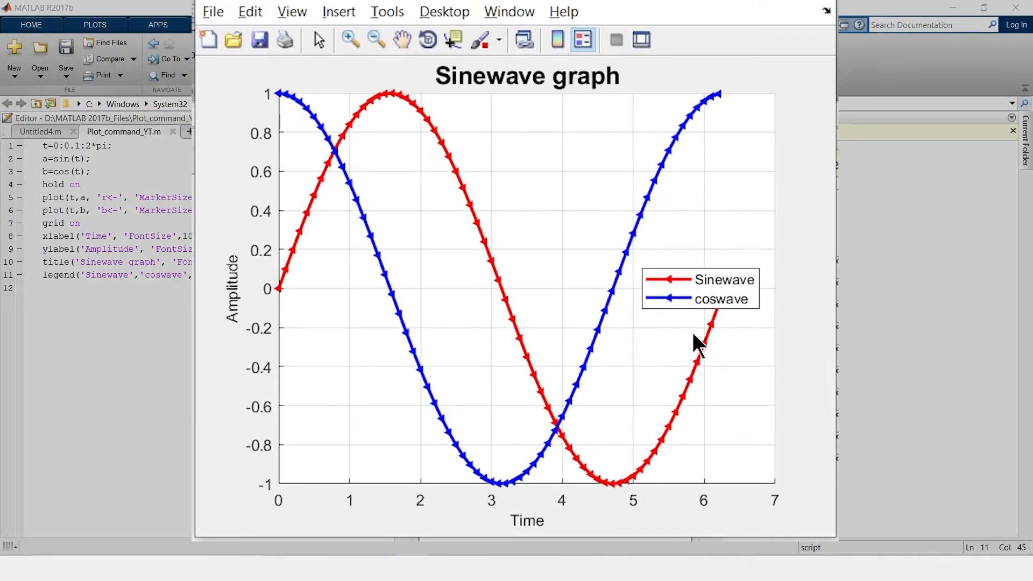
mouse_move(717, 310)
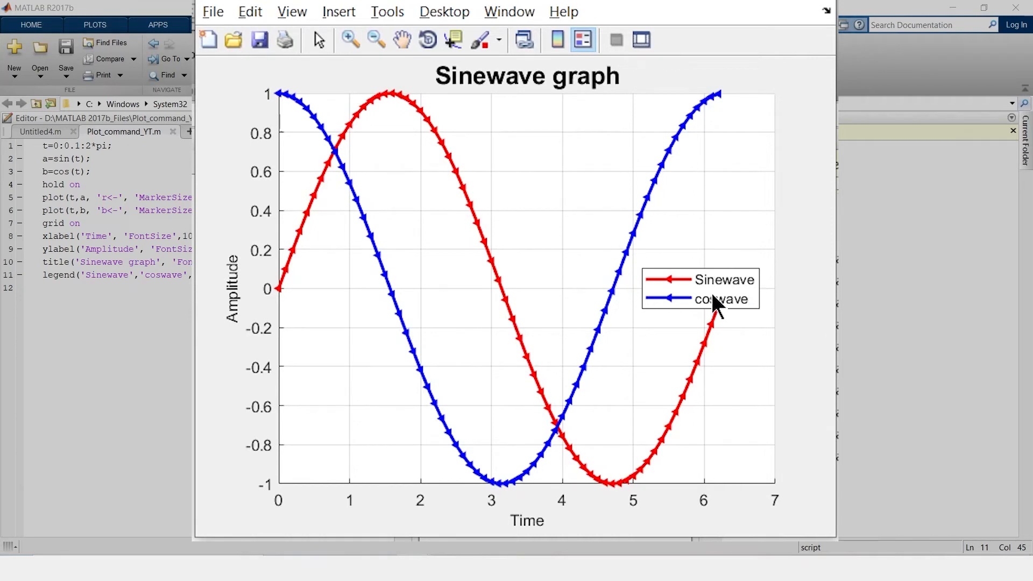
mouse_move(659, 315)
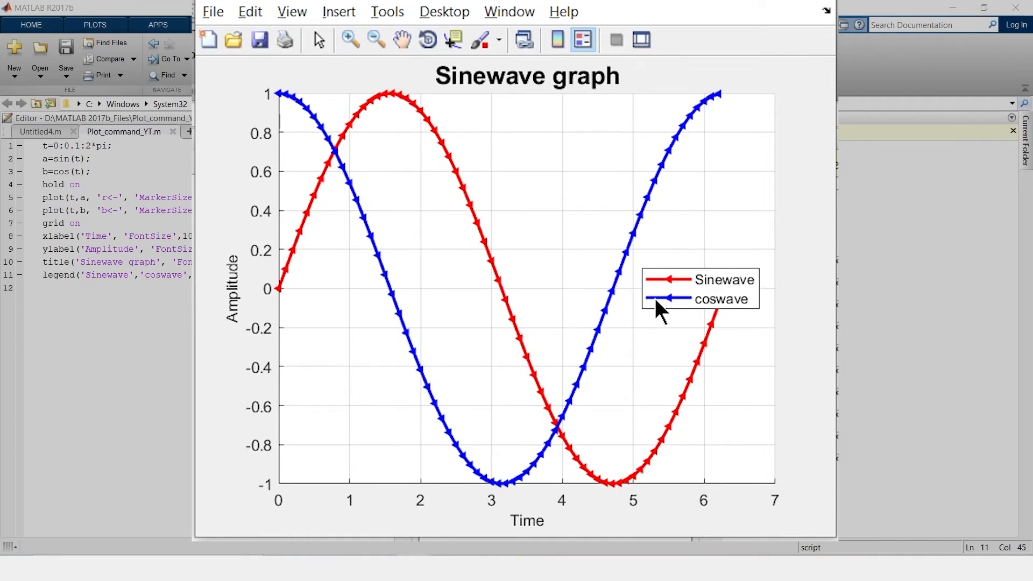
mouse_move(666, 301)
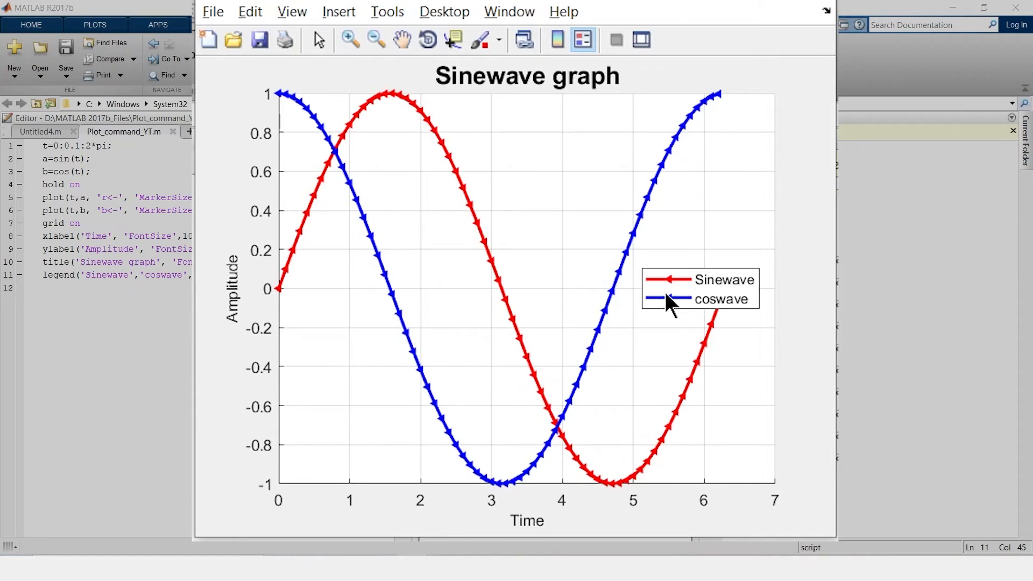
mouse_move(709, 295)
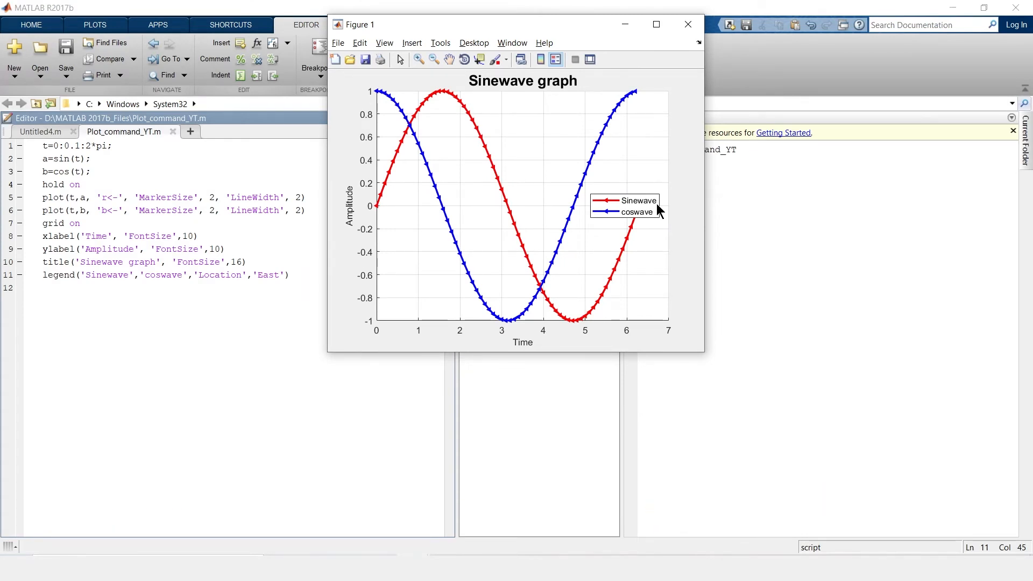
left_click(687, 24)
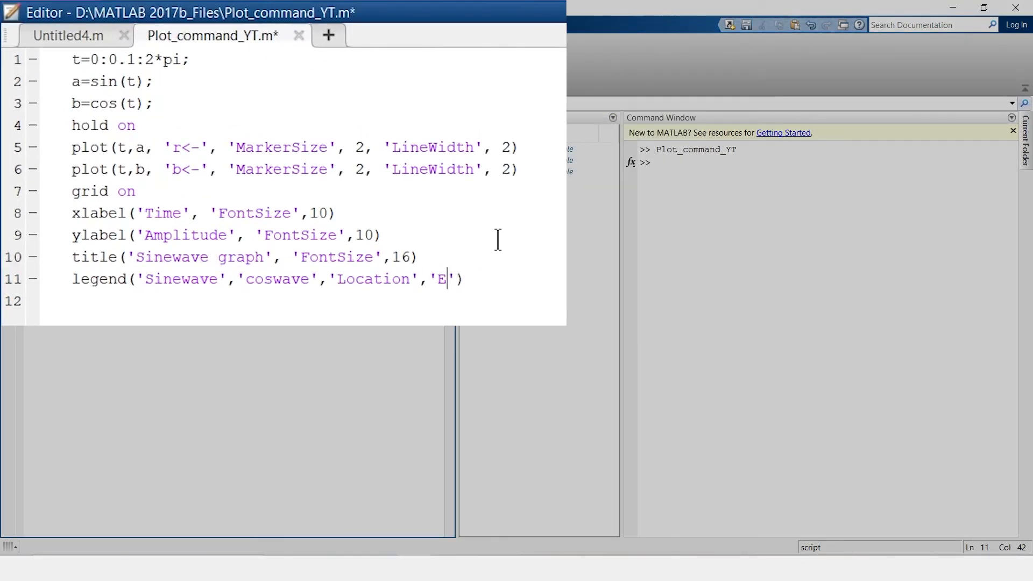
Change the location back to 'Best' and rerun, returning the legend to the top centre
type("est")
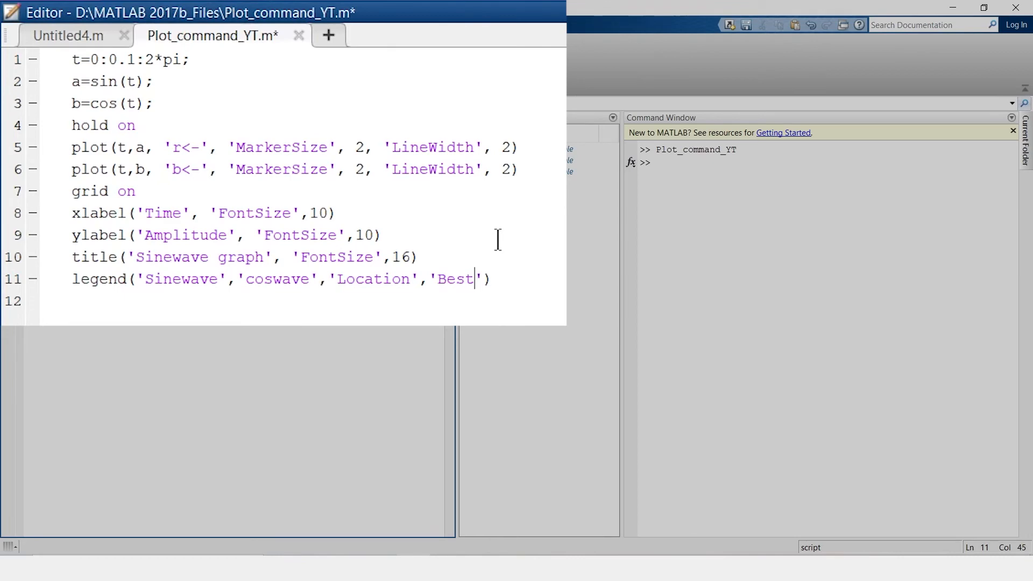
key("F5")
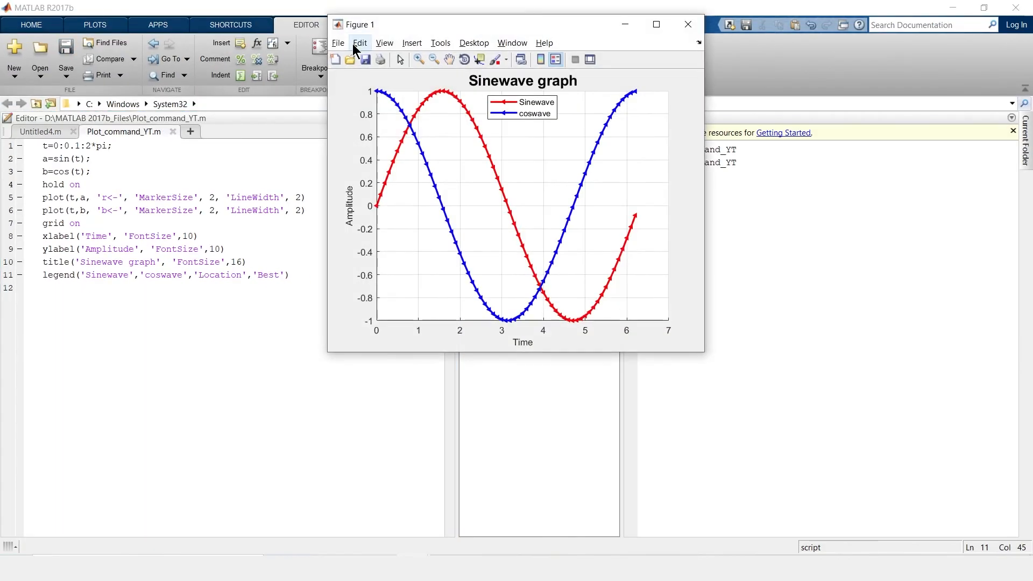
mouse_move(494, 146)
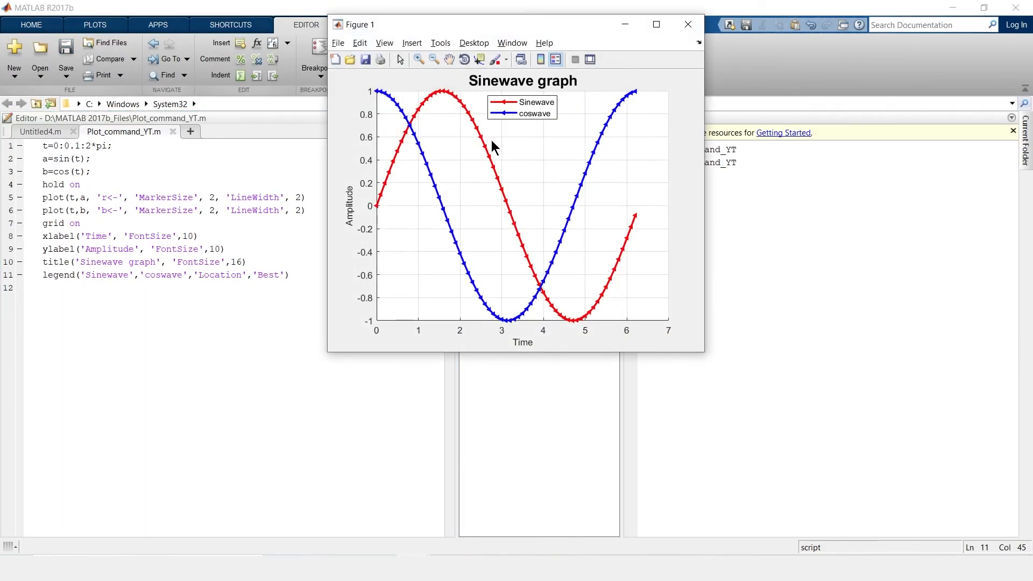